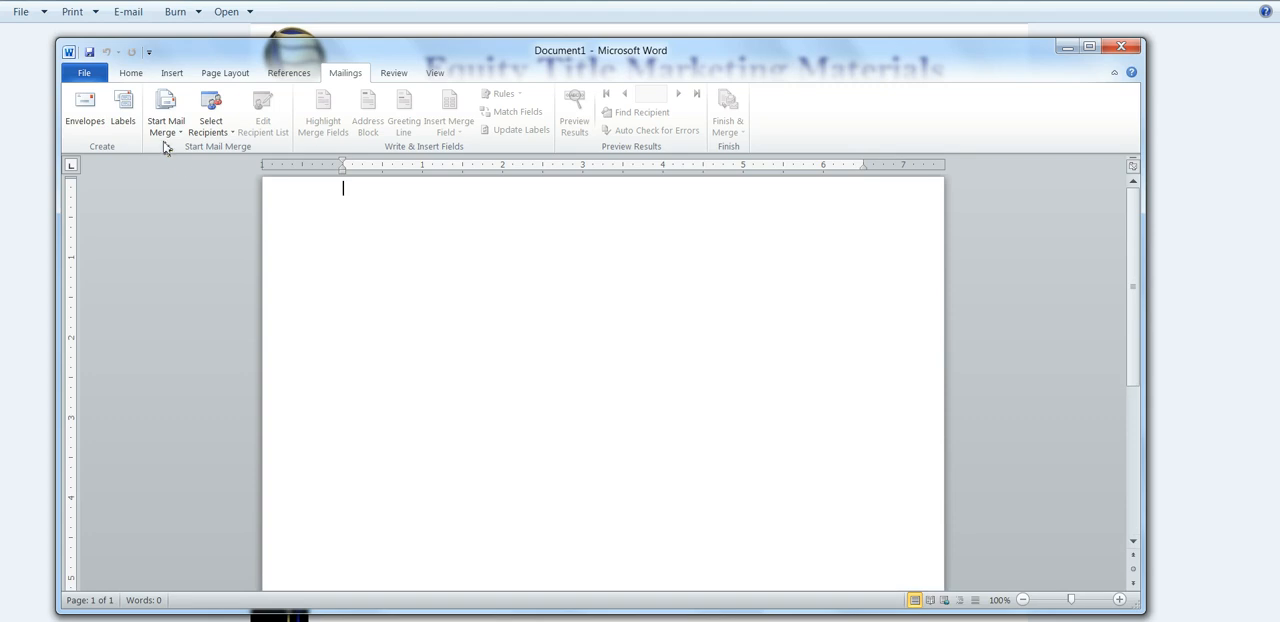
# Step: Launch the Step by Step Mail Merge Wizard from Mailings and choose Labels as the document type
pyautogui.click(164, 110)
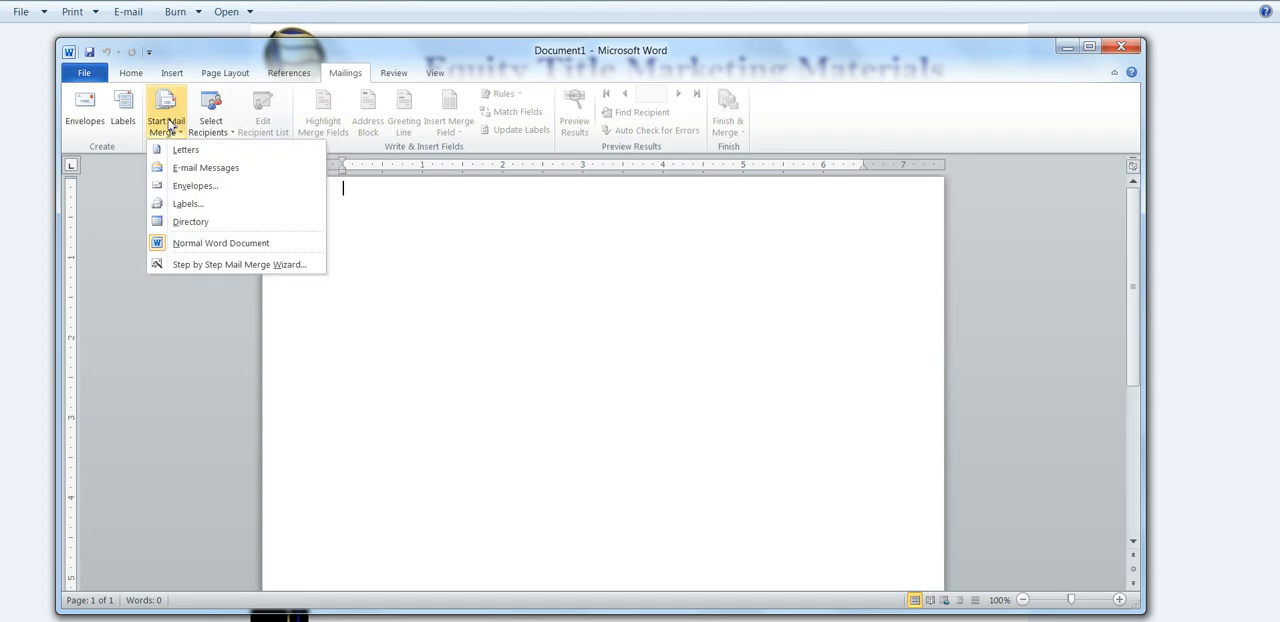
pyautogui.moveTo(168, 130)
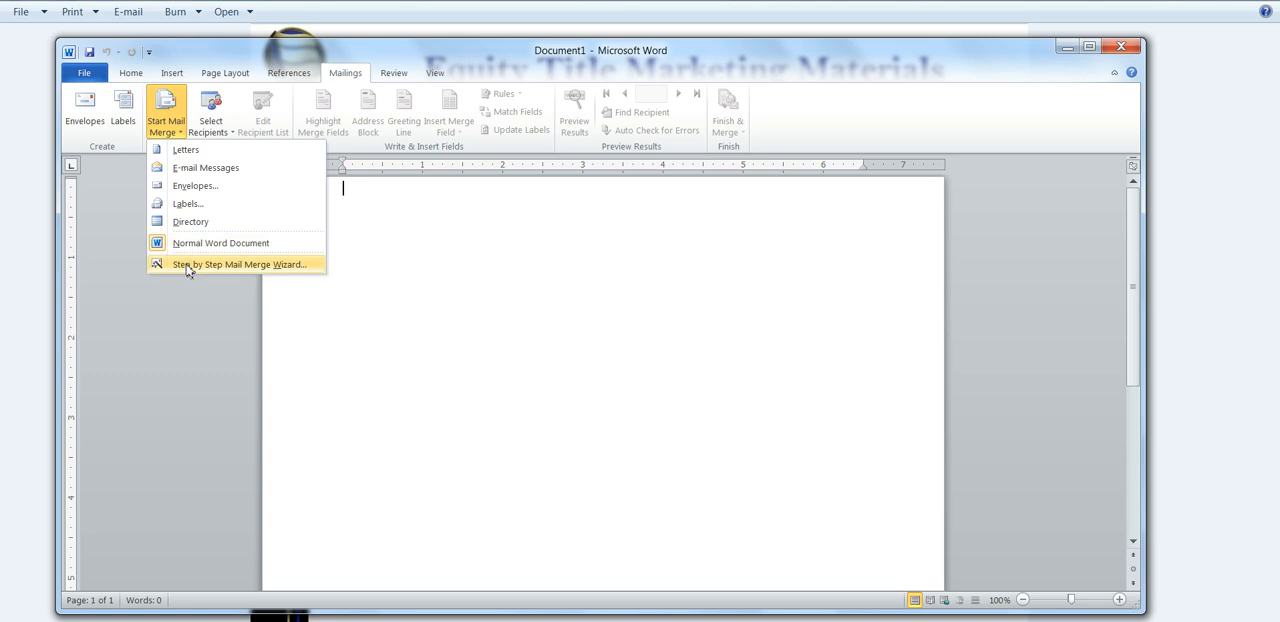
pyautogui.click(236, 264)
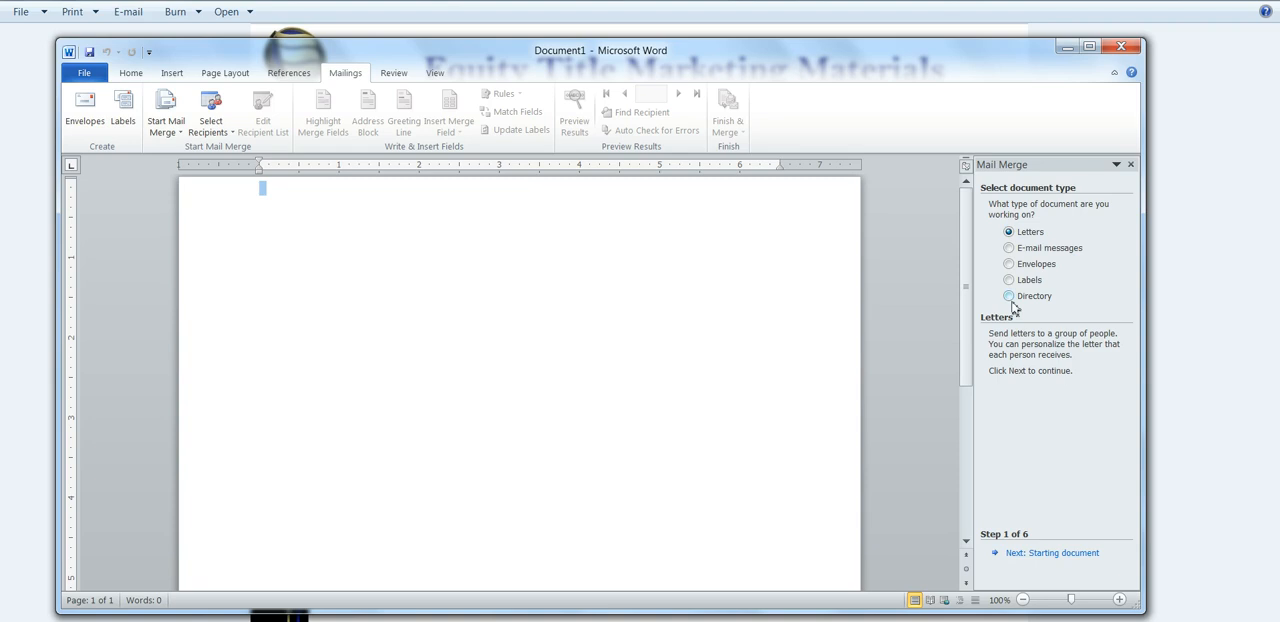
pyautogui.moveTo(984, 334)
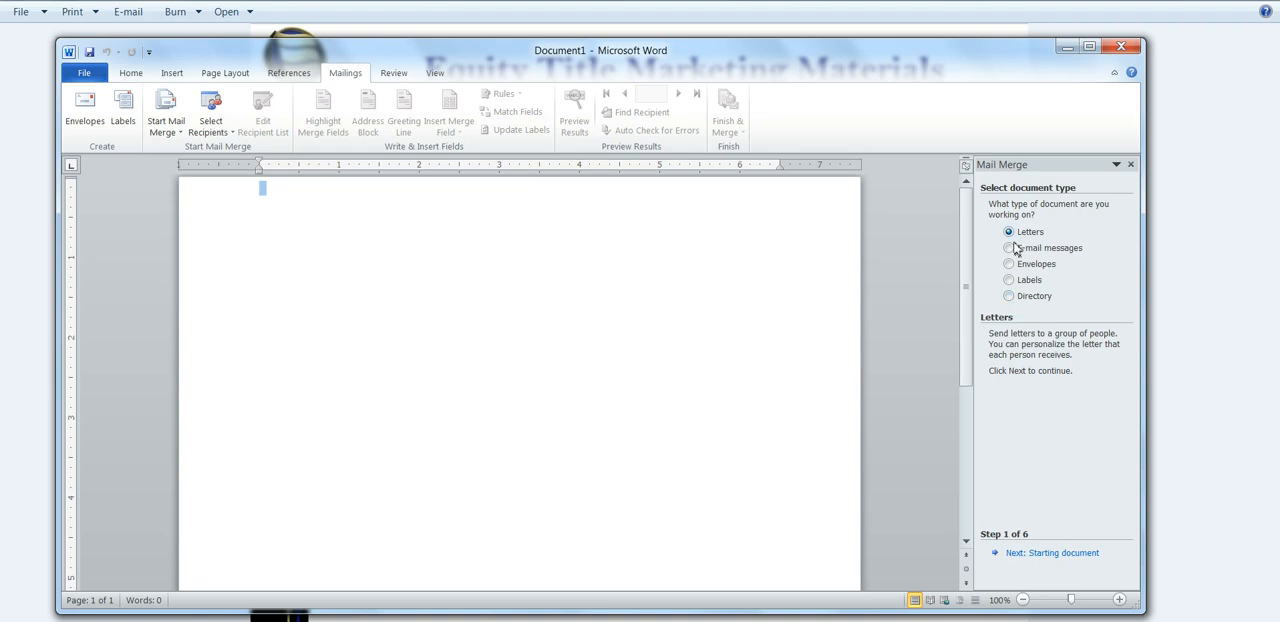
pyautogui.click(1008, 280)
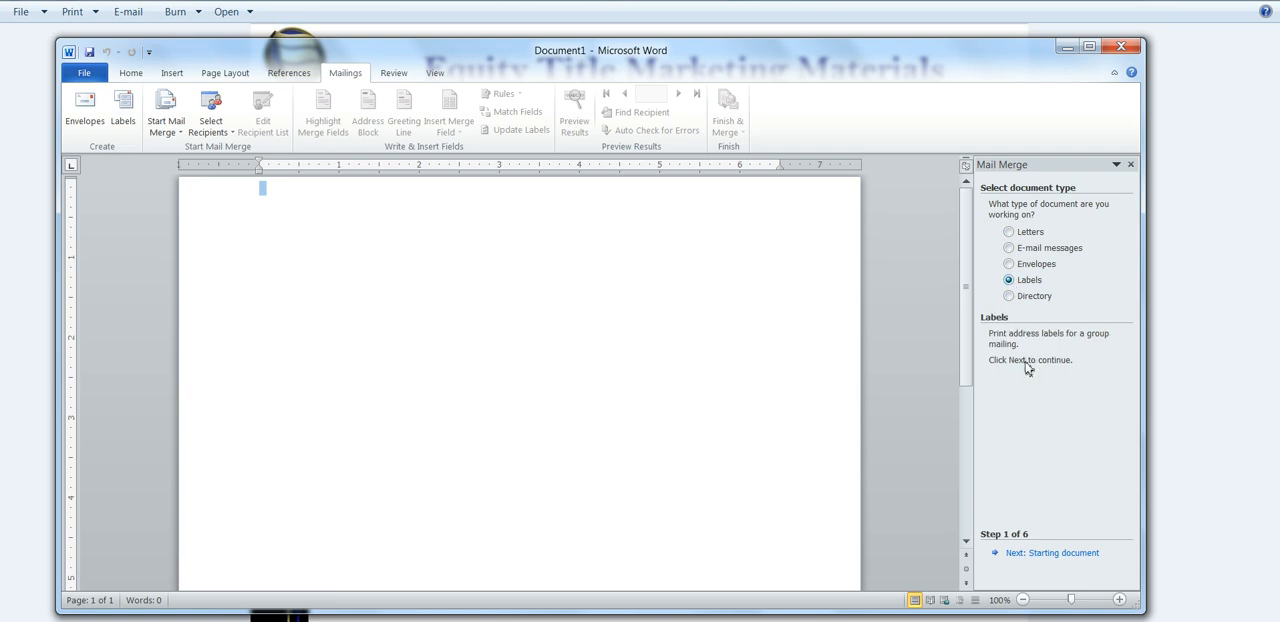
pyautogui.moveTo(1052, 552)
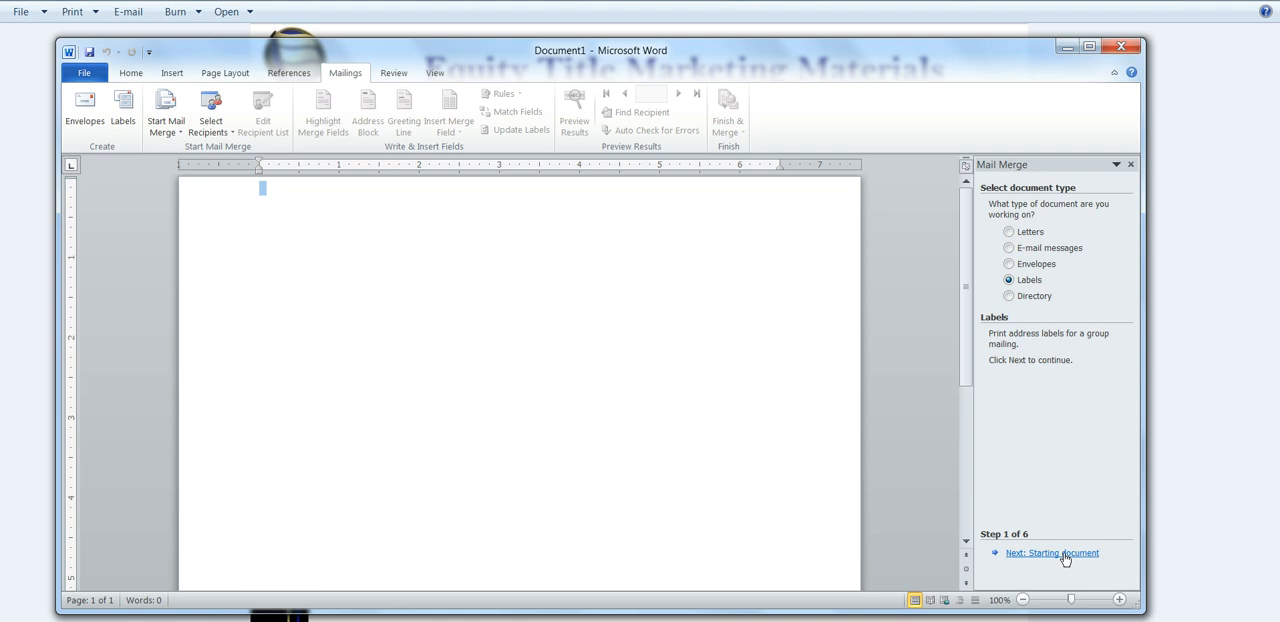
# Step: Advance to Starting document and set label options to Avery US Letter 5160 Easy Peel Address Labels
pyautogui.click(1052, 552)
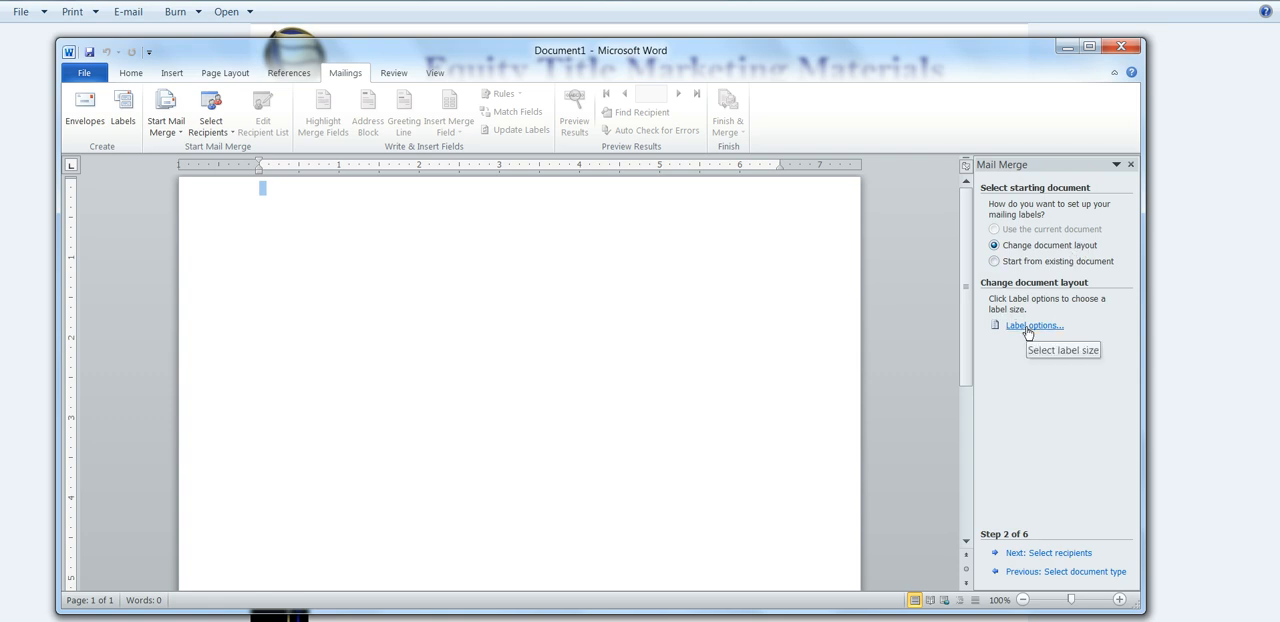
pyautogui.click(1032, 324)
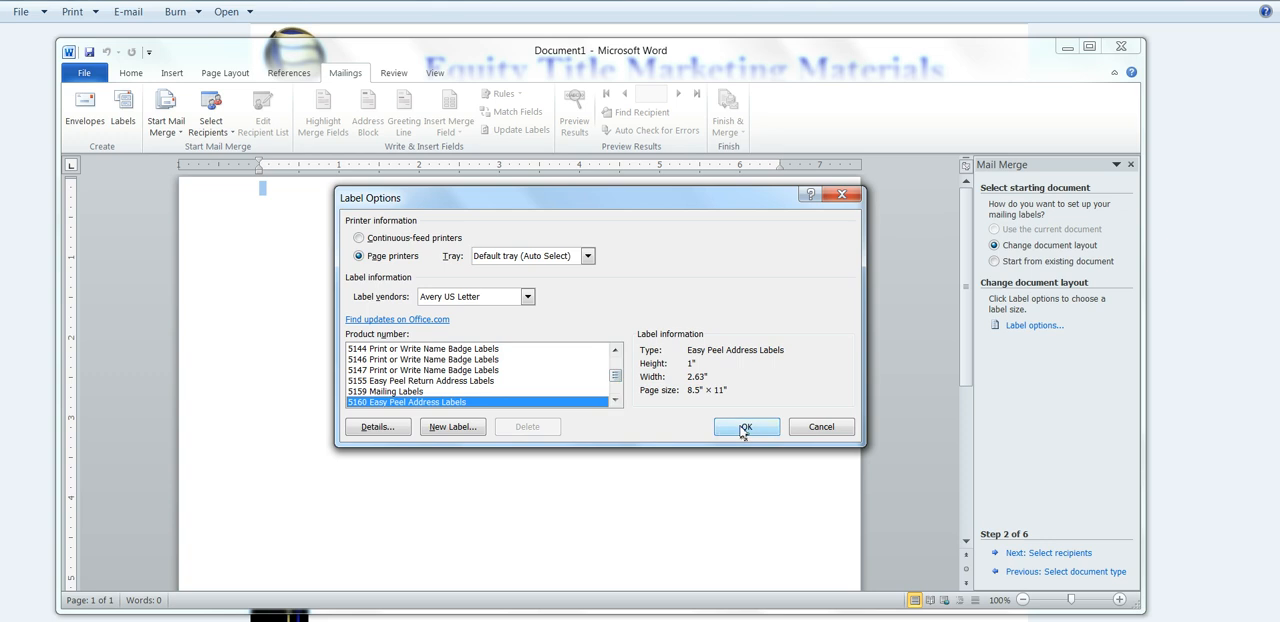
pyautogui.click(746, 426)
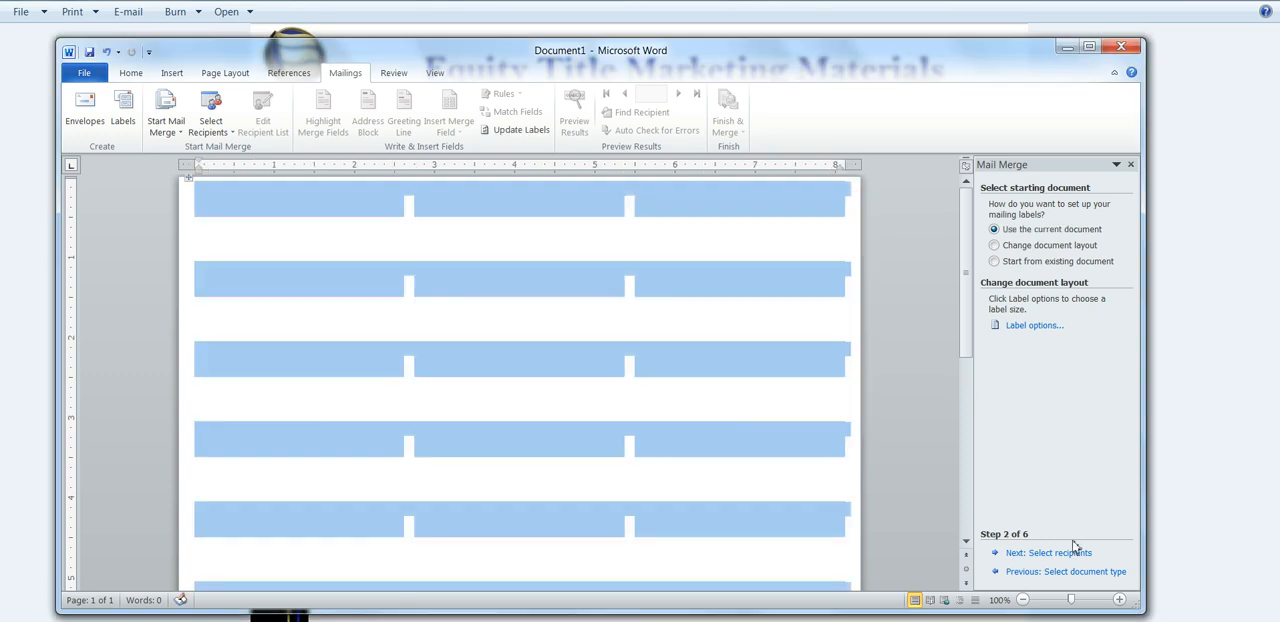
pyautogui.moveTo(1056, 572)
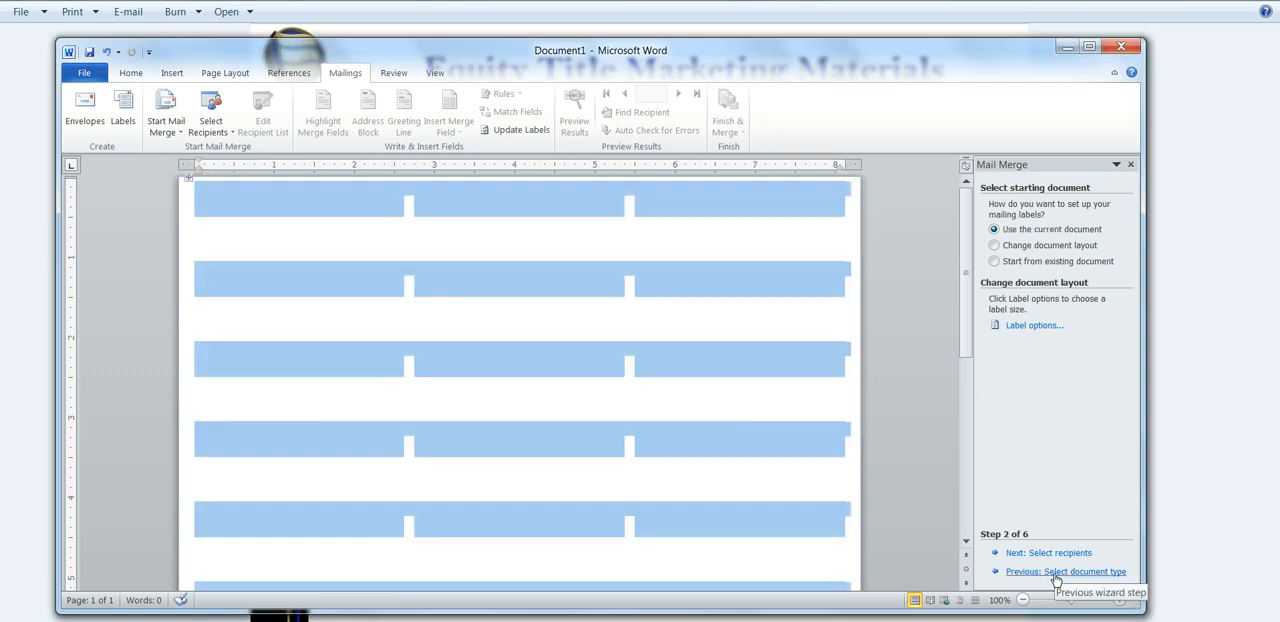
# Step: Advance to Select recipients and browse the Desktop for the existing banks.xls recipient list
pyautogui.click(1048, 552)
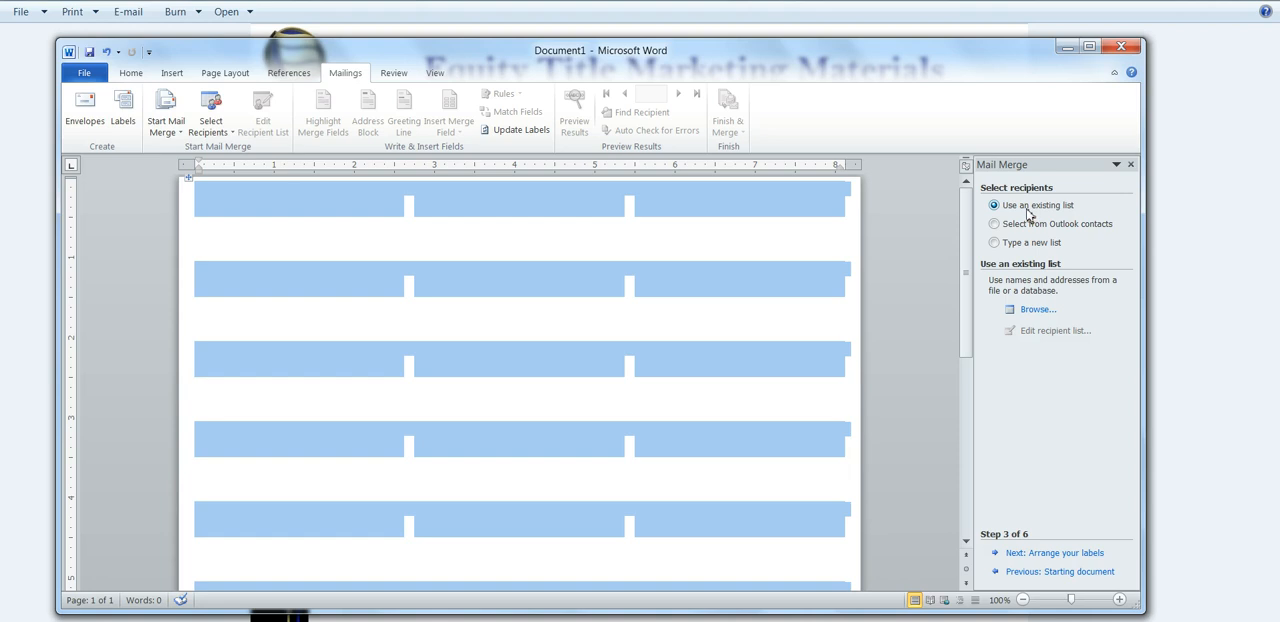
pyautogui.moveTo(1036, 330)
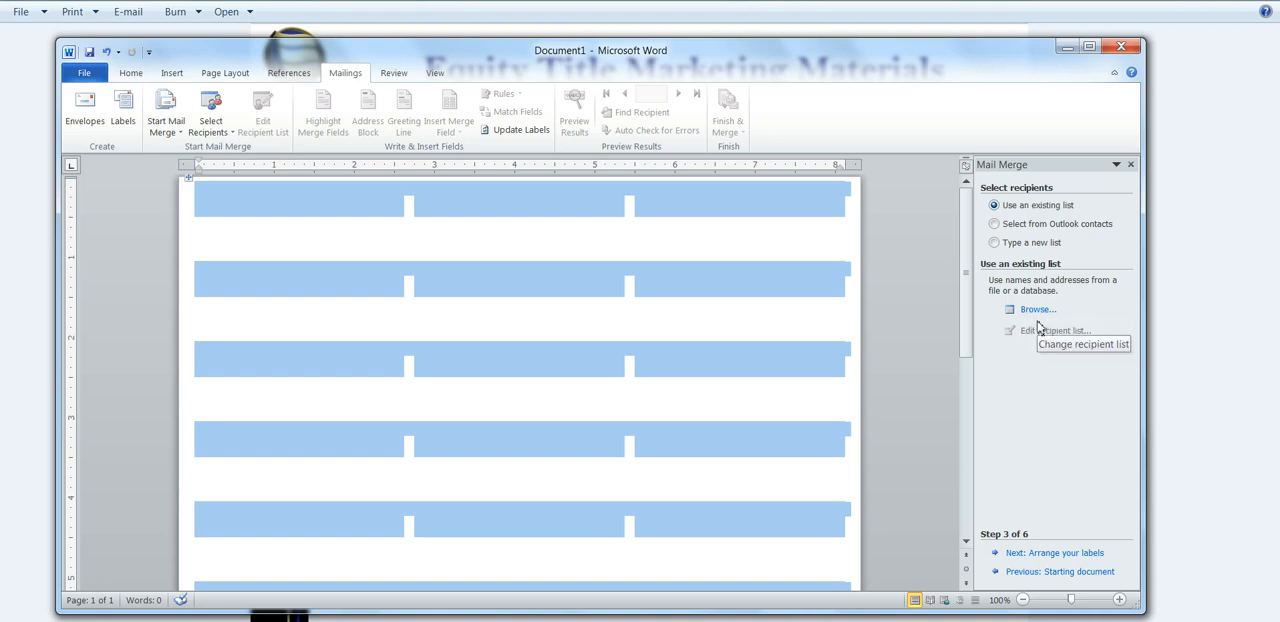
pyautogui.click(1038, 308)
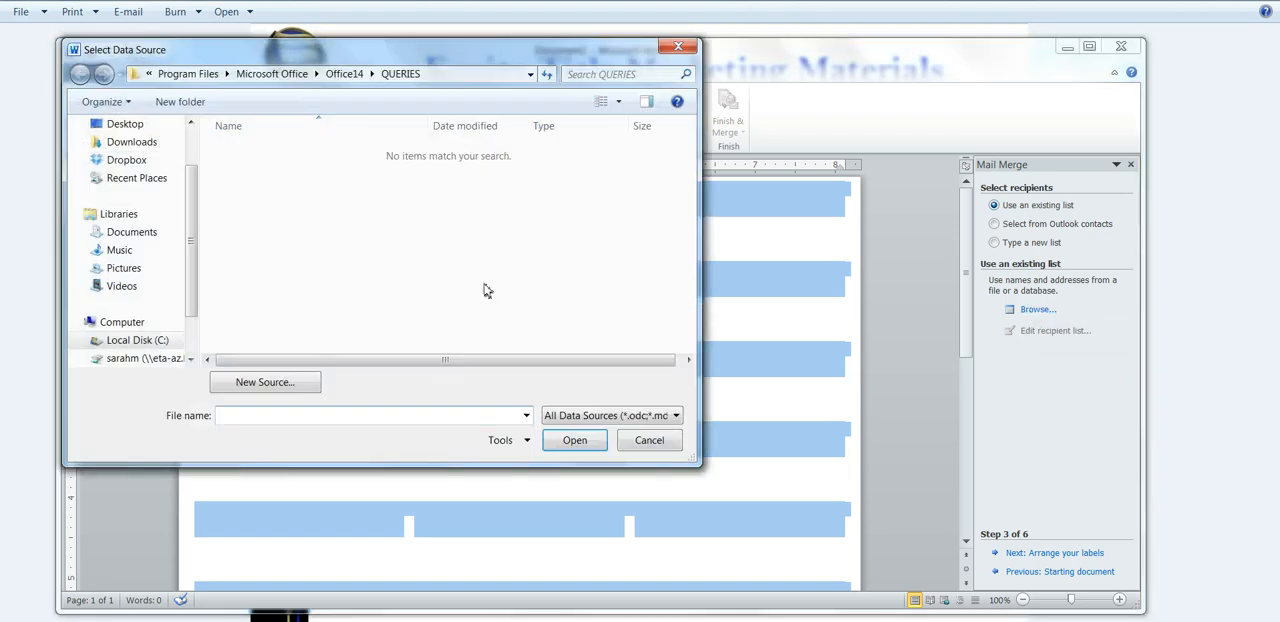
pyautogui.click(124, 124)
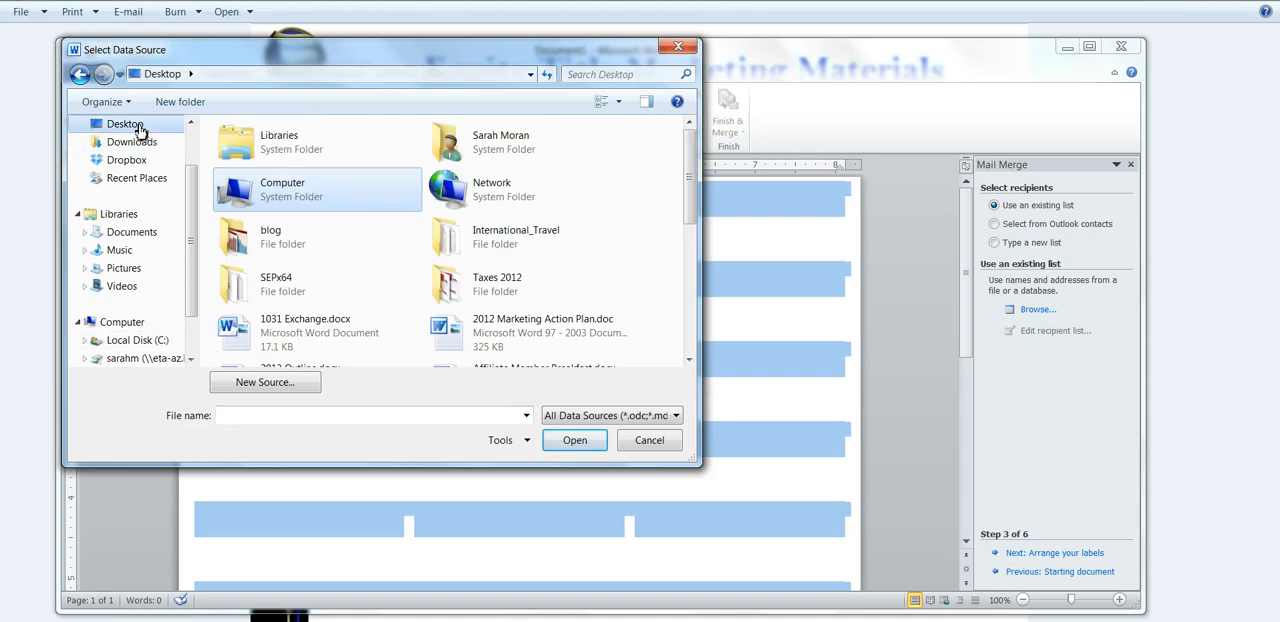
pyautogui.scroll(-3)
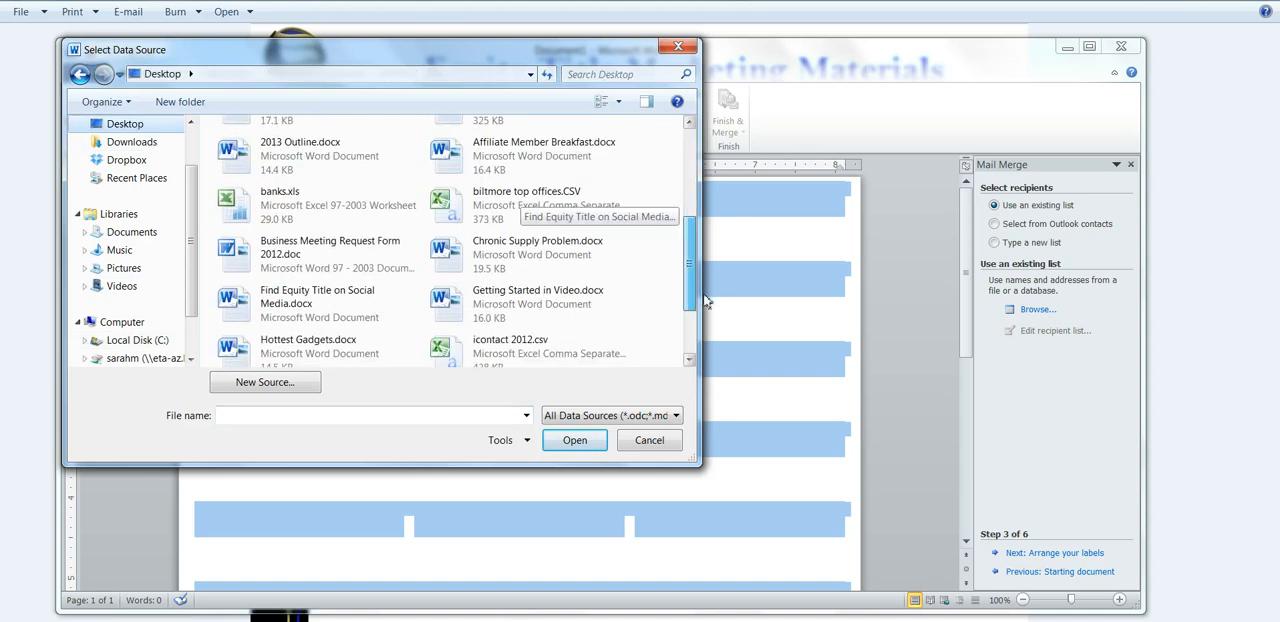
pyautogui.scroll(-3)
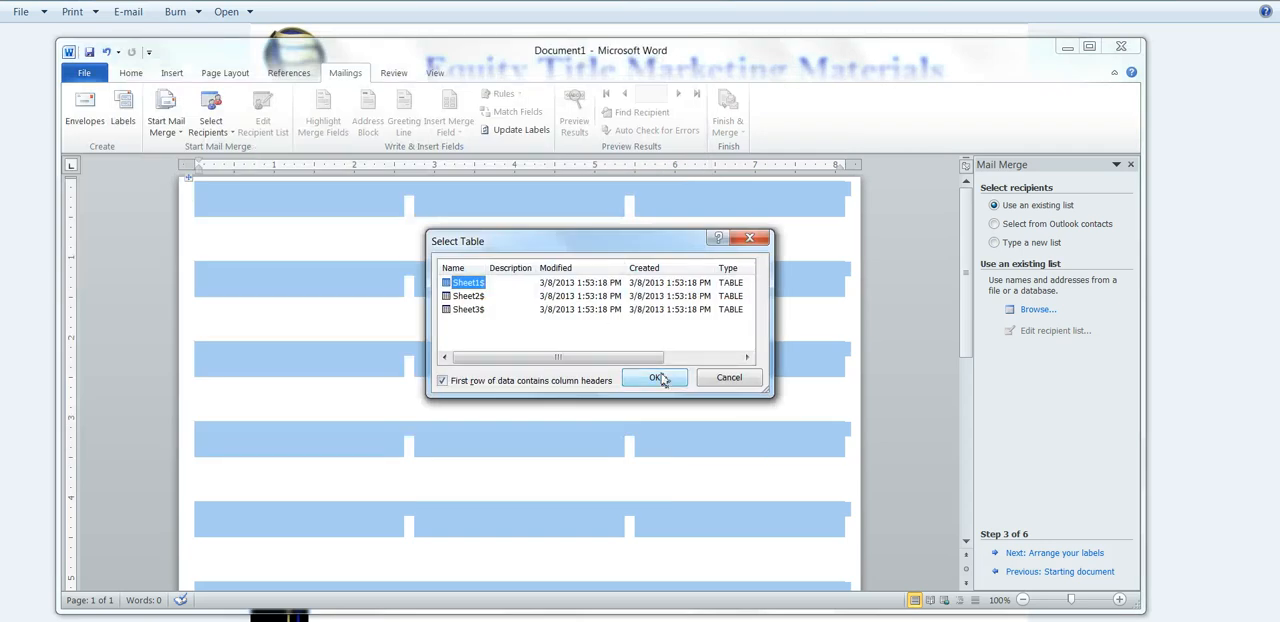
# Step: Use Sheet1$ of banks.xls as the data table and accept all bank recipients
pyautogui.click(656, 378)
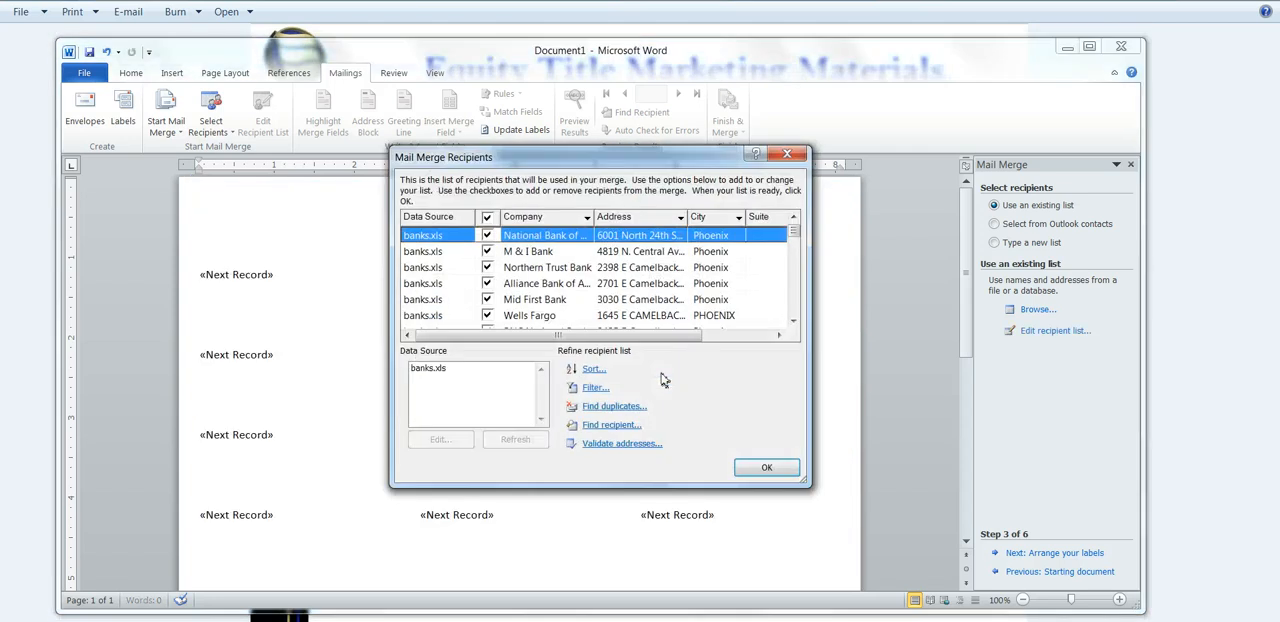
pyautogui.moveTo(500, 310)
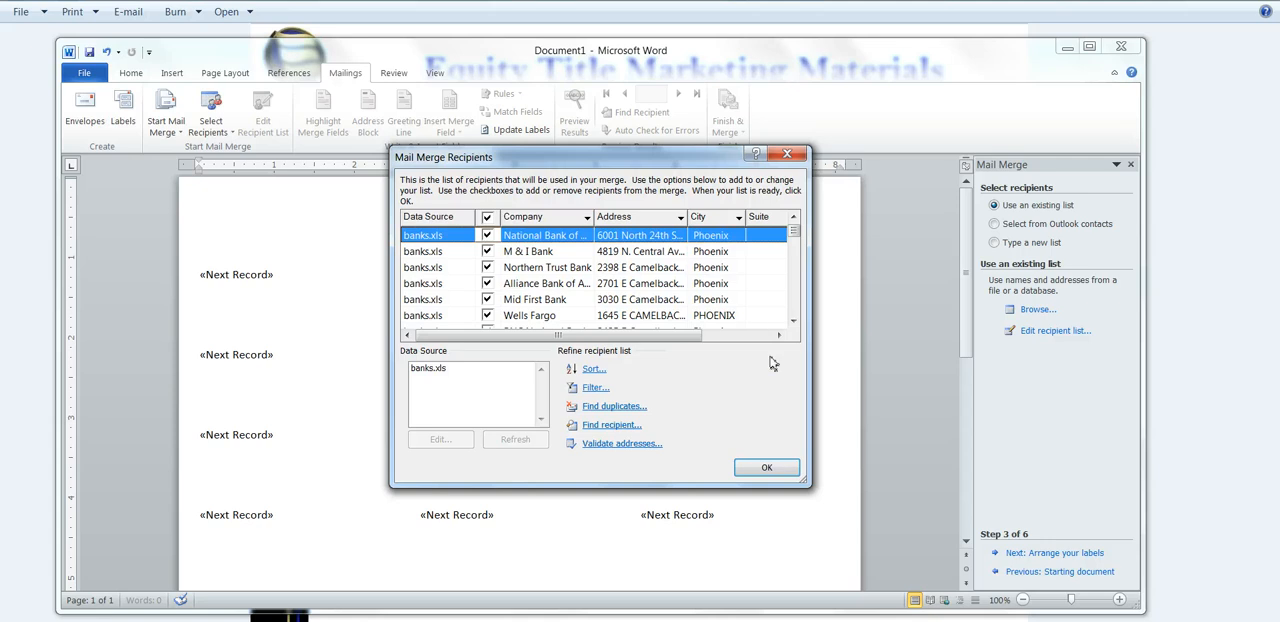
pyautogui.moveTo(768, 468)
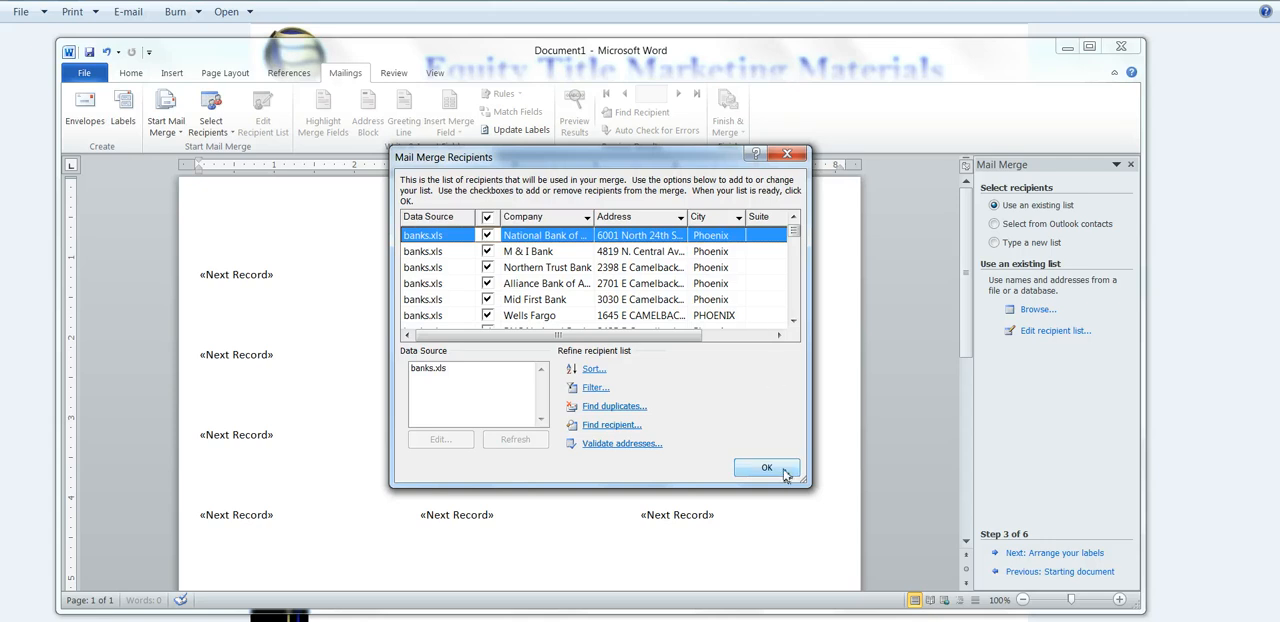
pyautogui.click(768, 468)
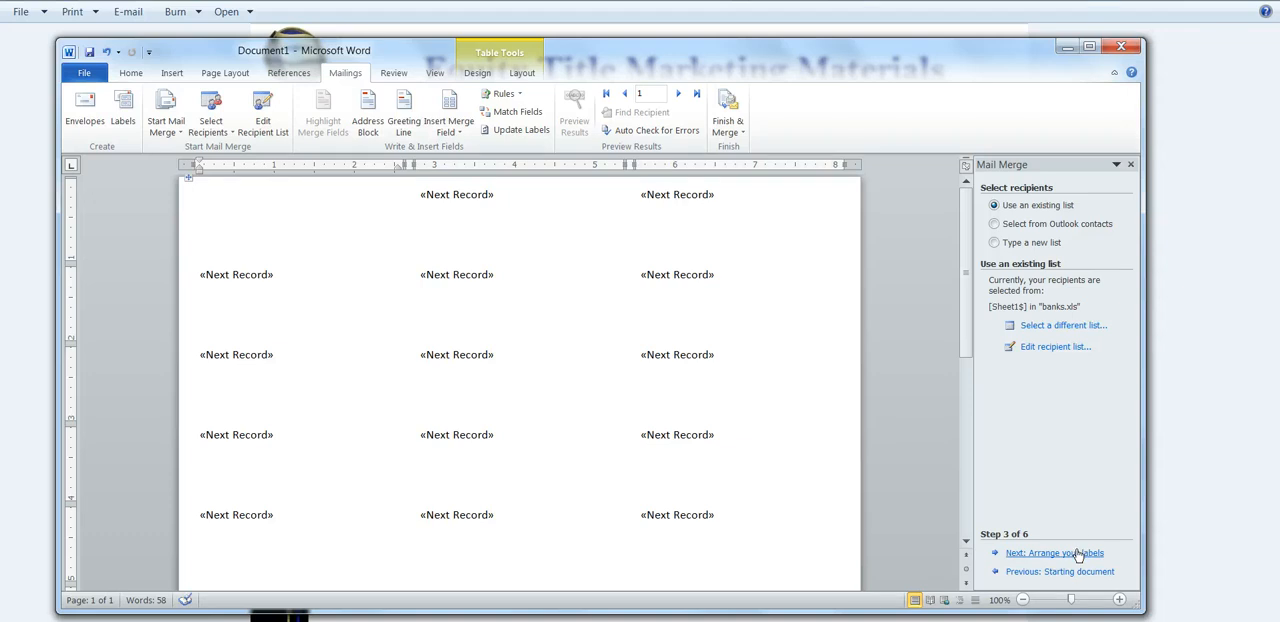
# Step: Advance to Arrange your labels and bring up the Insert Address Block settings
pyautogui.click(1054, 552)
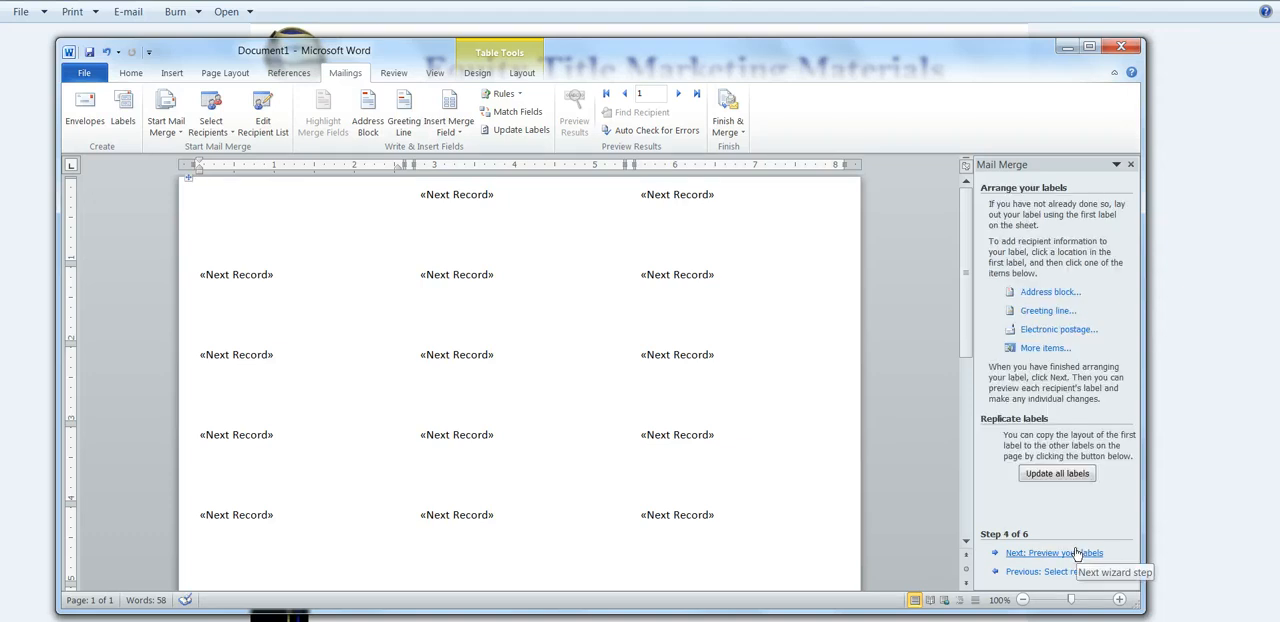
pyautogui.moveTo(1044, 284)
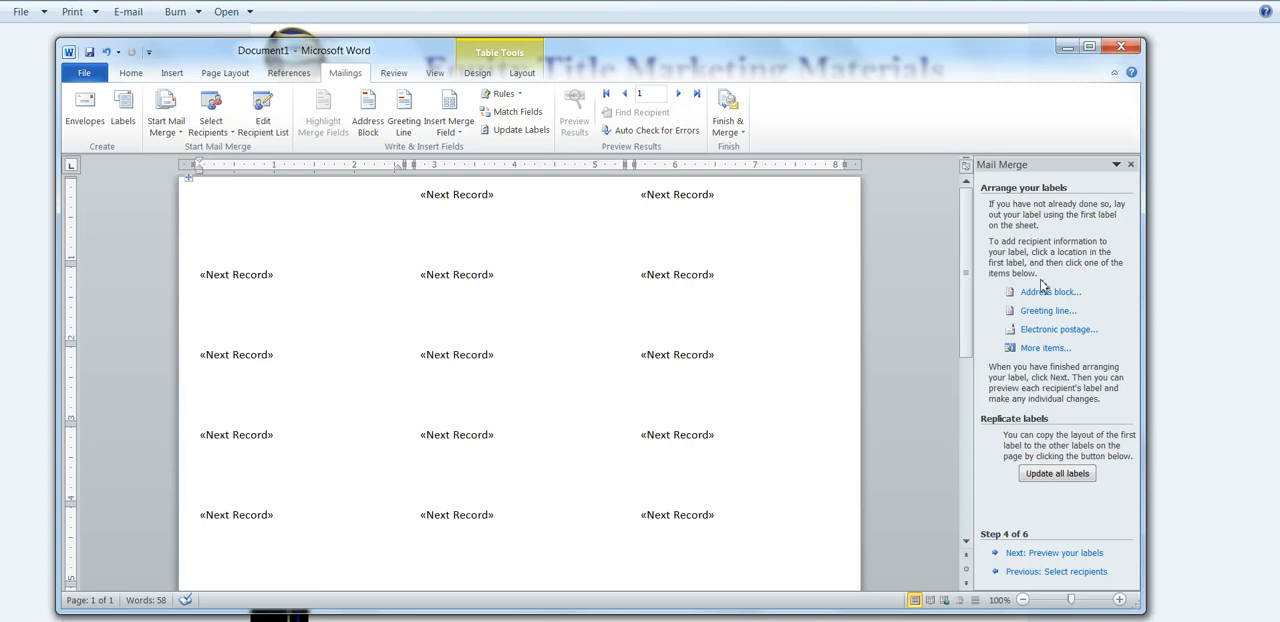
pyautogui.click(1046, 292)
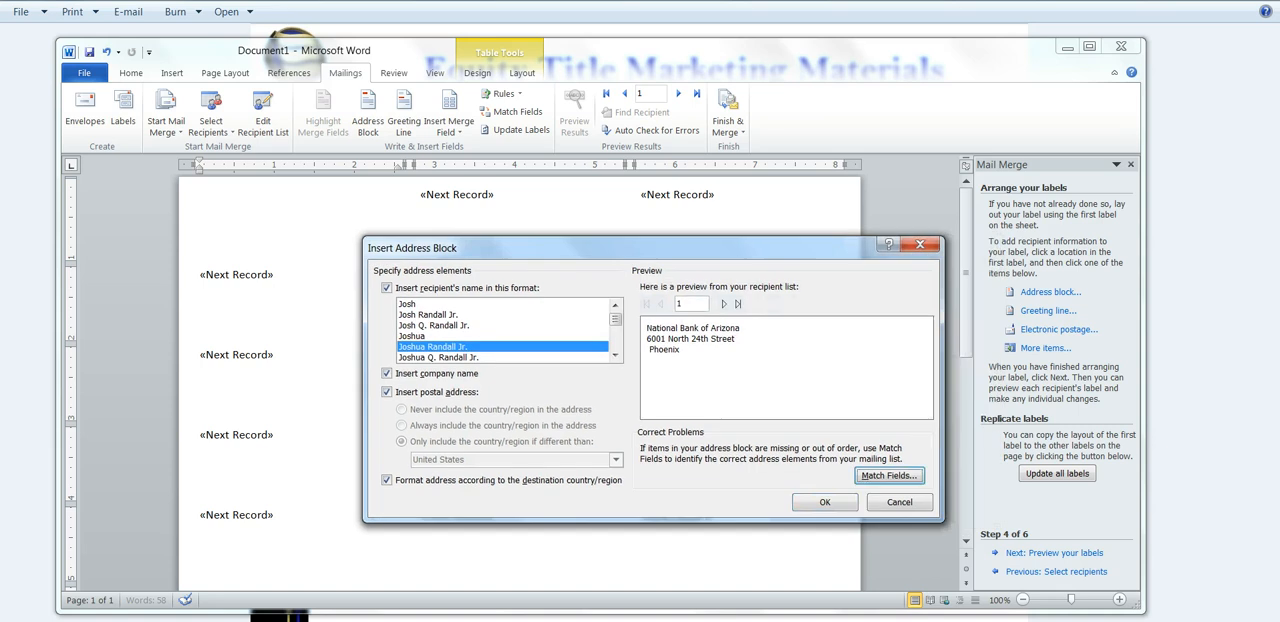
pyautogui.moveTo(664, 352)
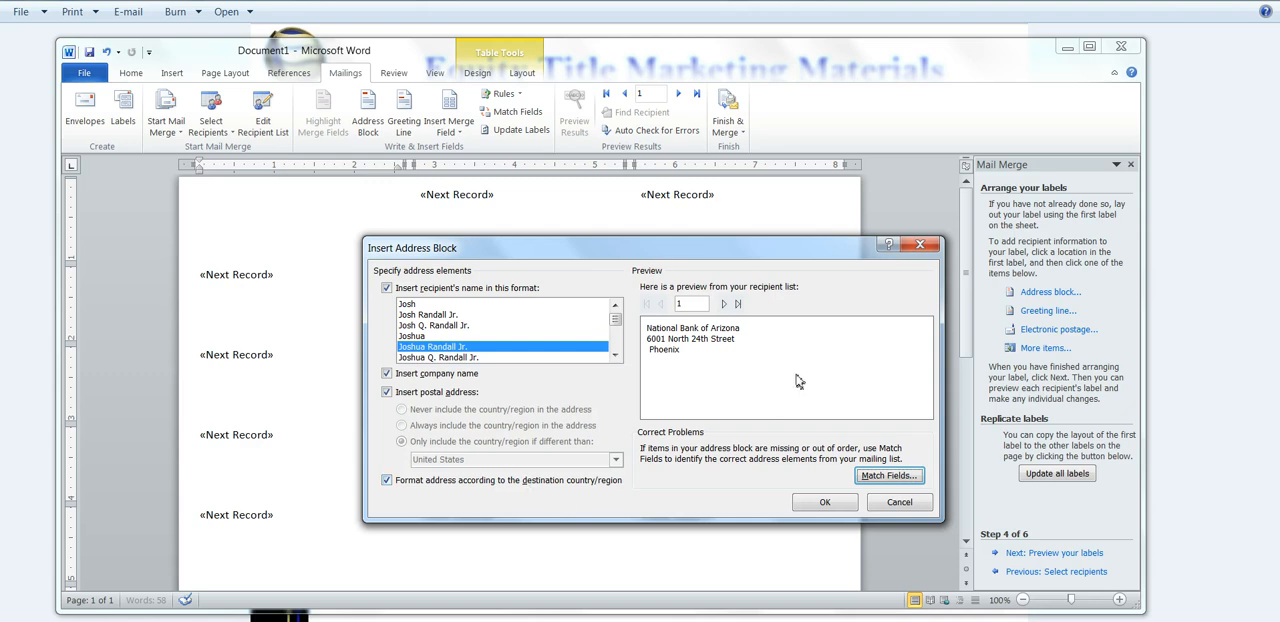
pyautogui.moveTo(828, 470)
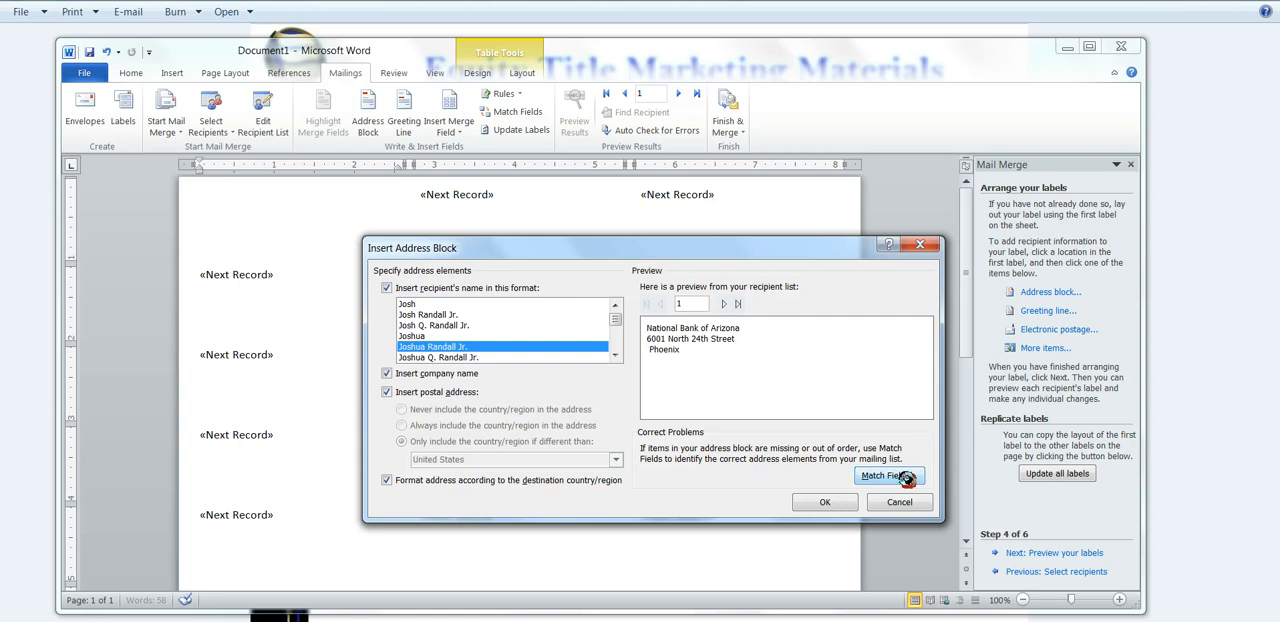
# Step: In Match Fields, pair State with the State Zip column and Address 2 with the Suite column
pyautogui.click(888, 476)
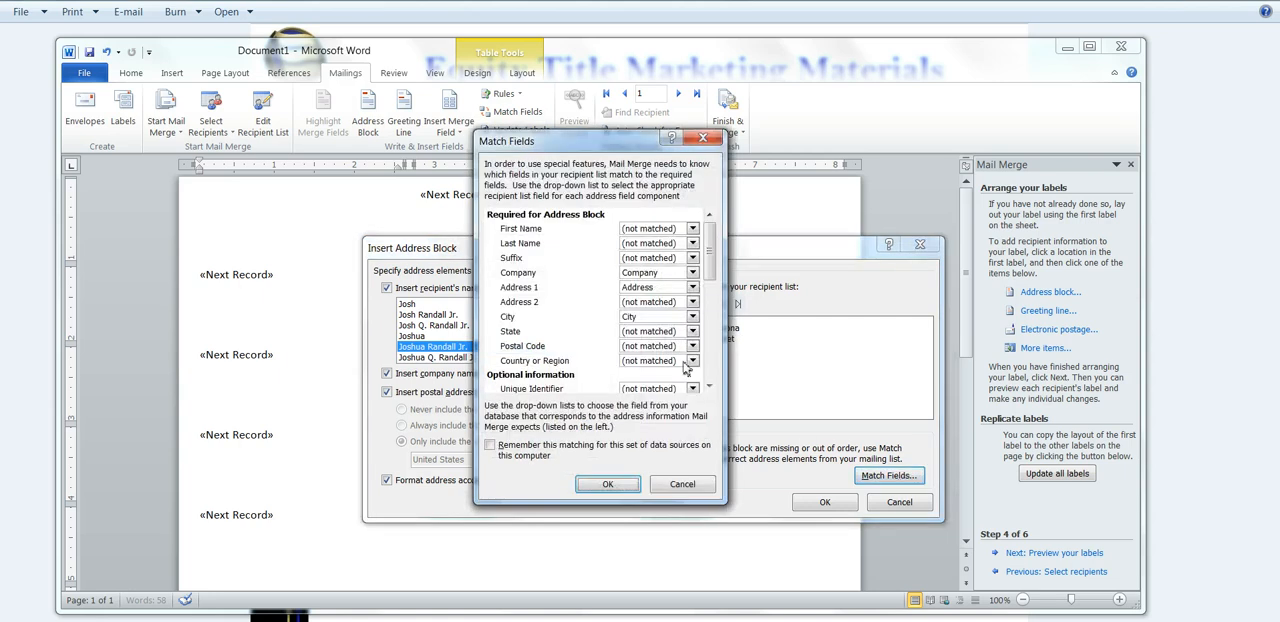
pyautogui.click(692, 332)
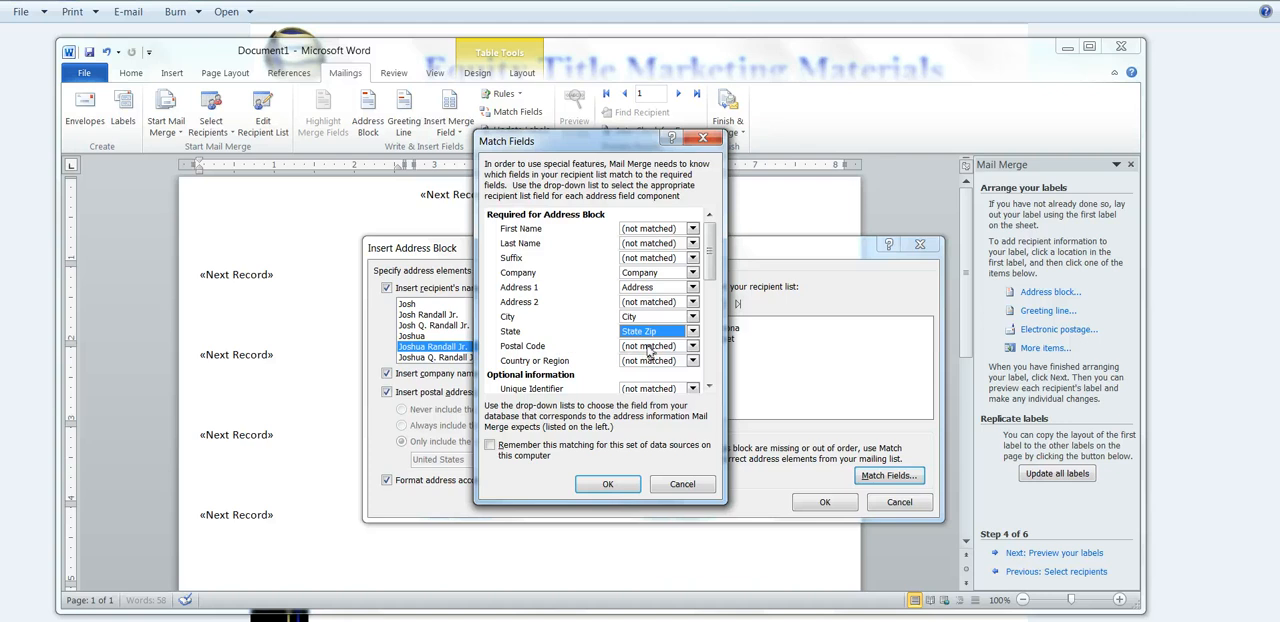
pyautogui.moveTo(650, 348)
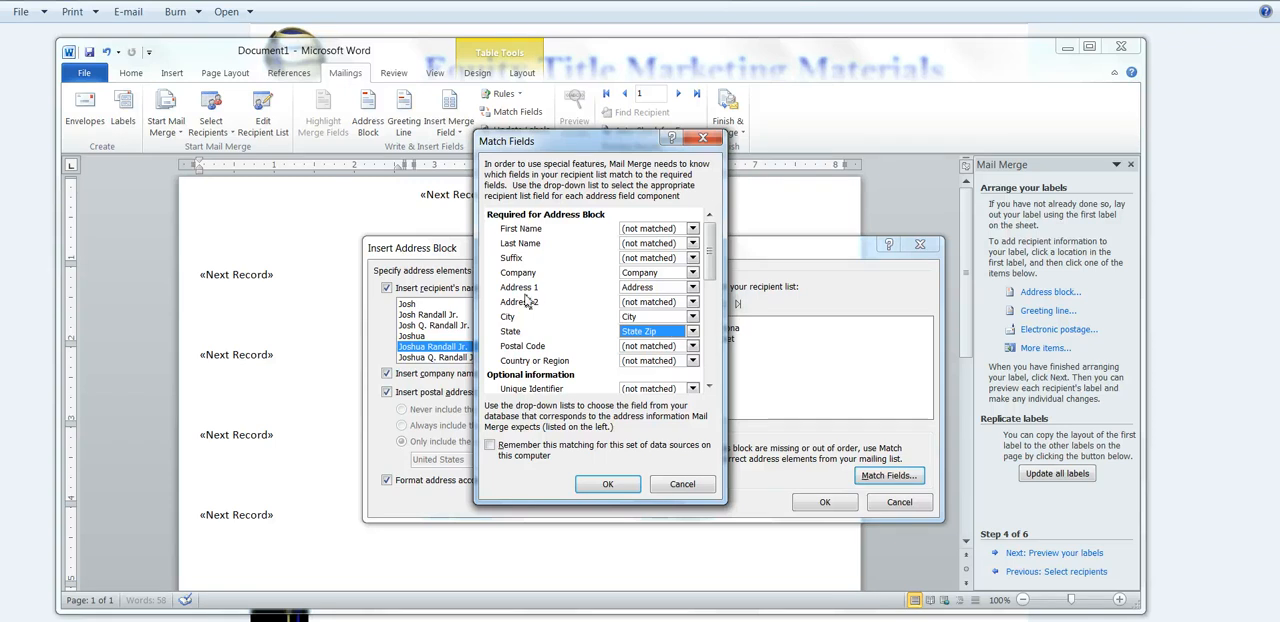
pyautogui.click(692, 302)
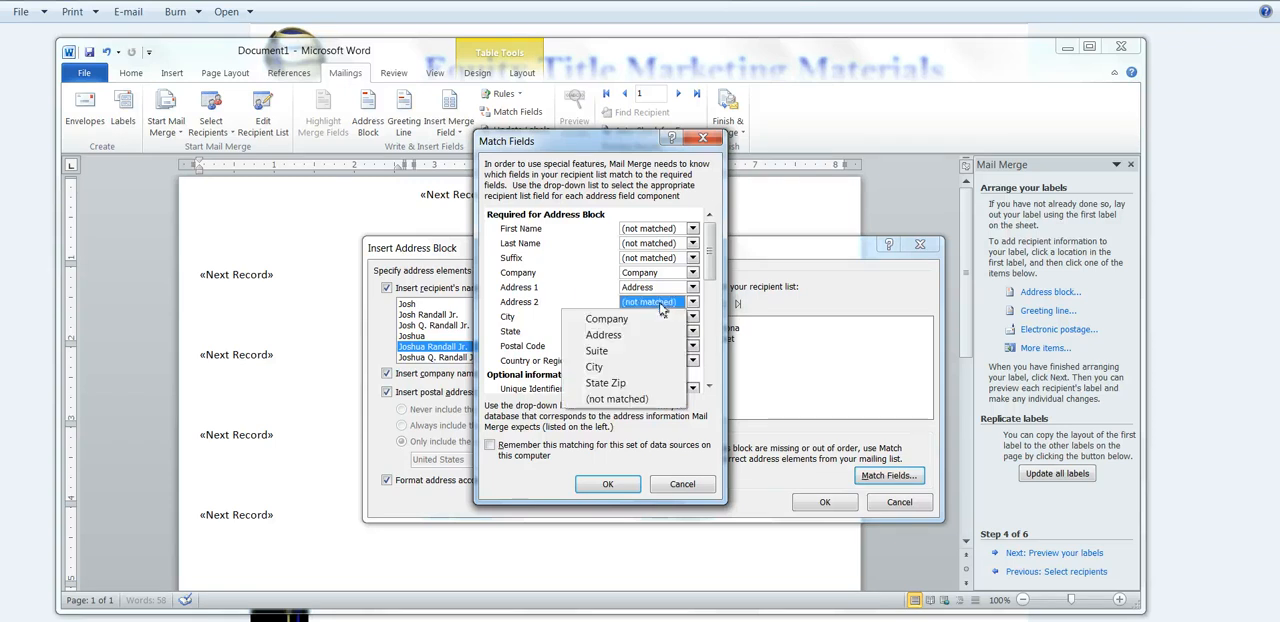
pyautogui.click(596, 352)
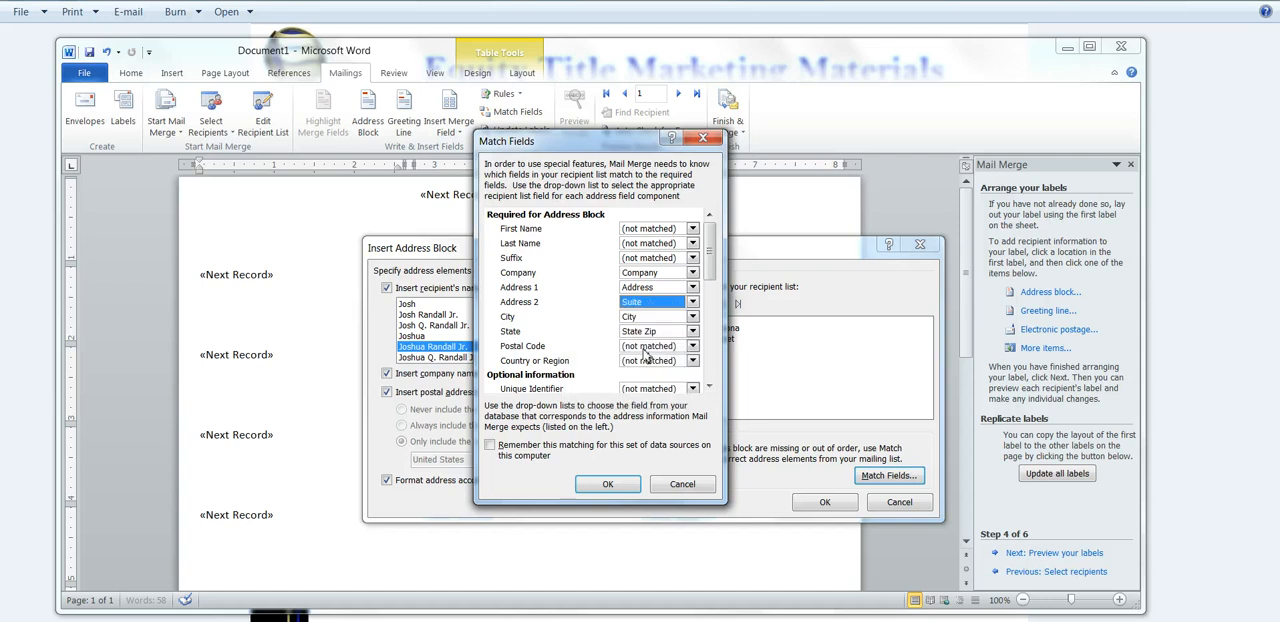
pyautogui.click(692, 316)
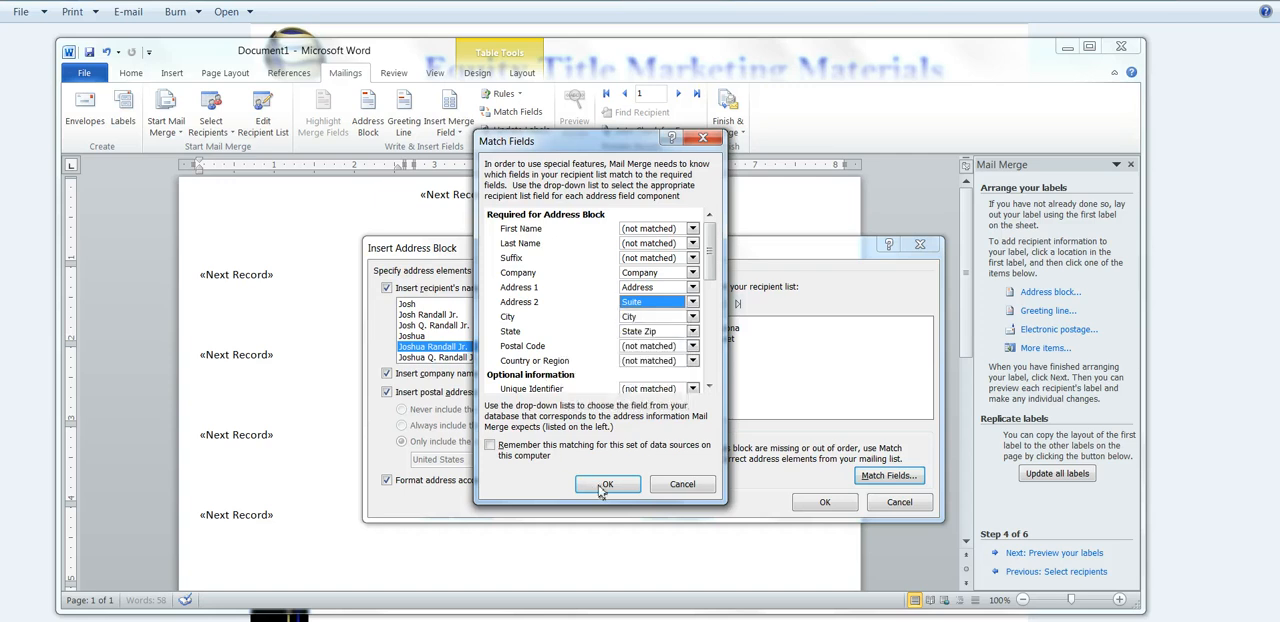
# Step: Confirm the matches, insert the address block into the first label, and update all labels
pyautogui.click(608, 484)
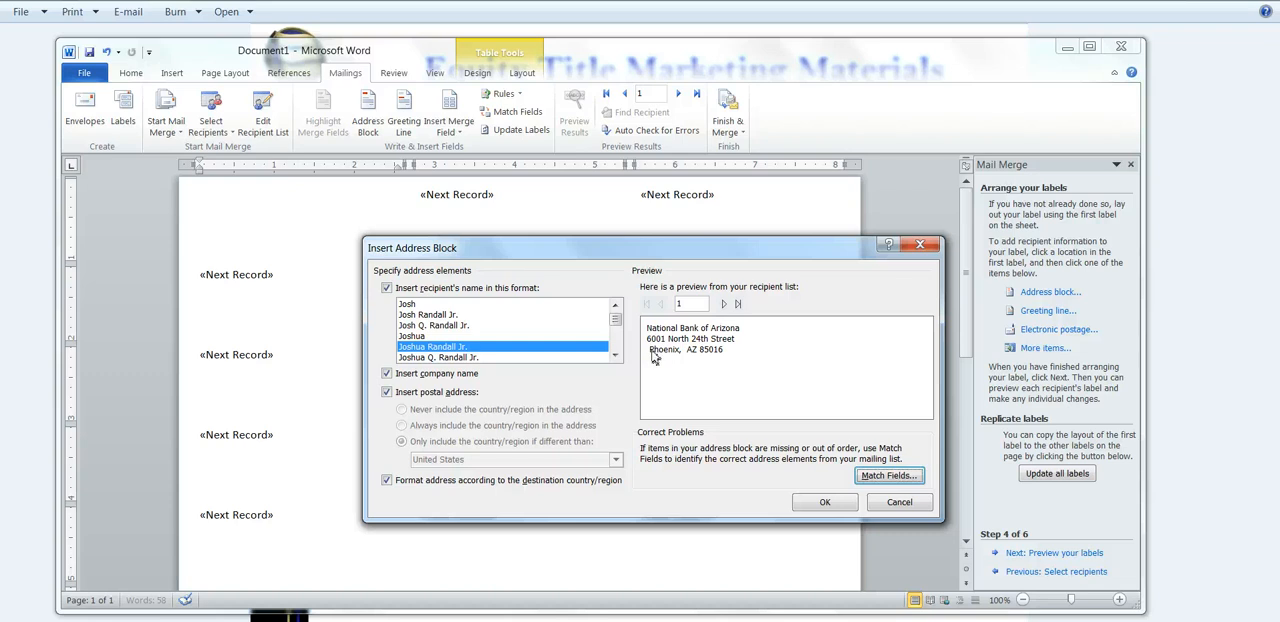
pyautogui.moveTo(856, 396)
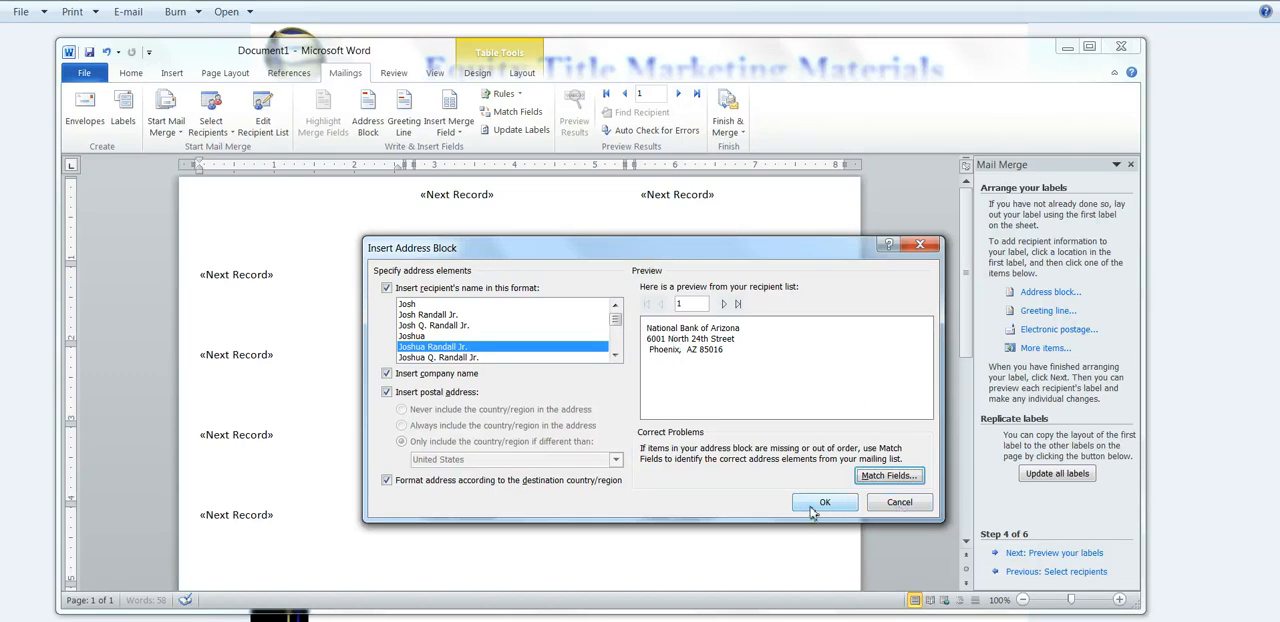
pyautogui.click(824, 502)
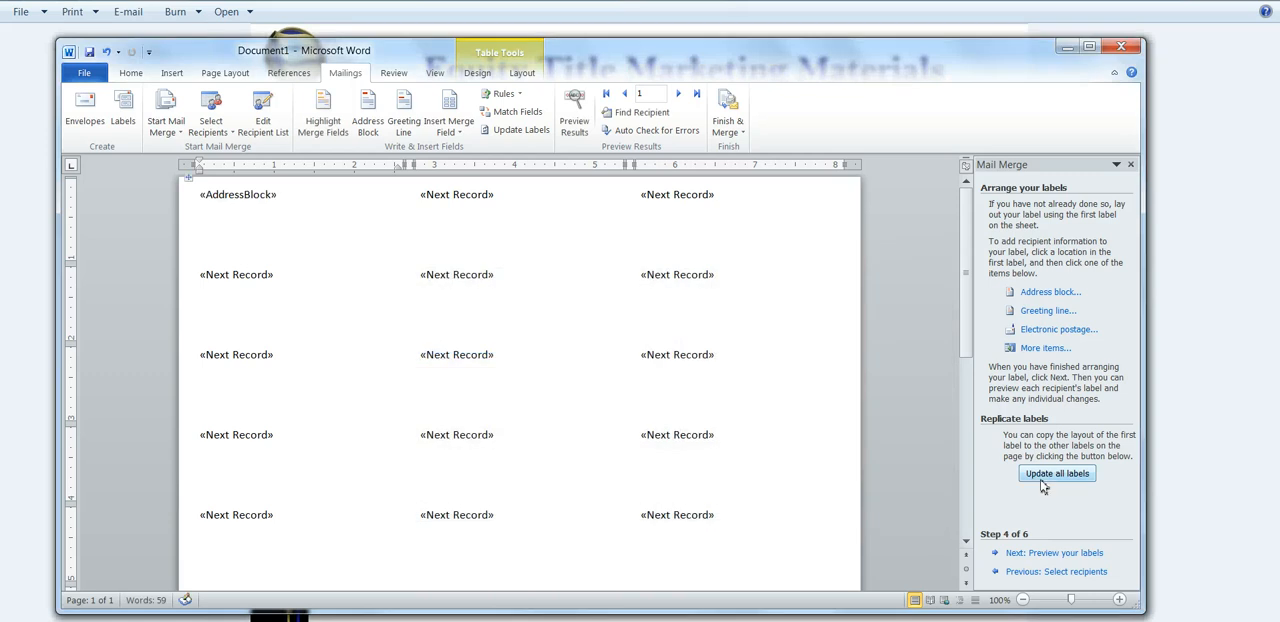
pyautogui.click(1056, 472)
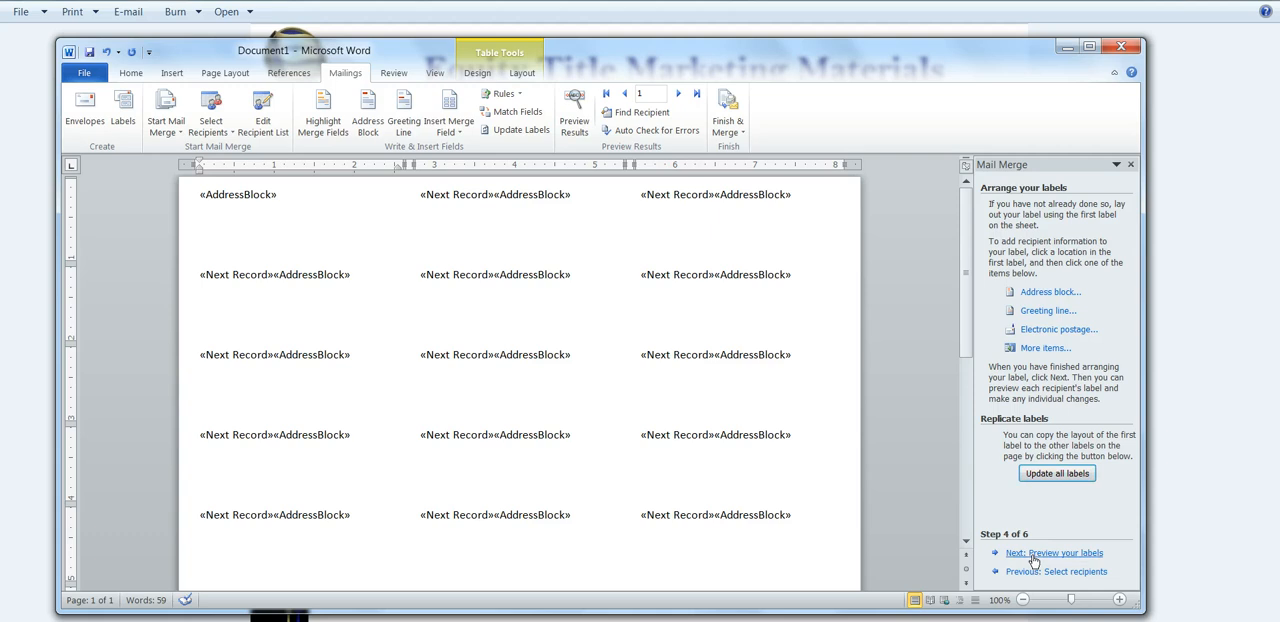
# Step: Preview the labels with bank addresses, complete the merge, and go to the File info page
pyautogui.click(1056, 552)
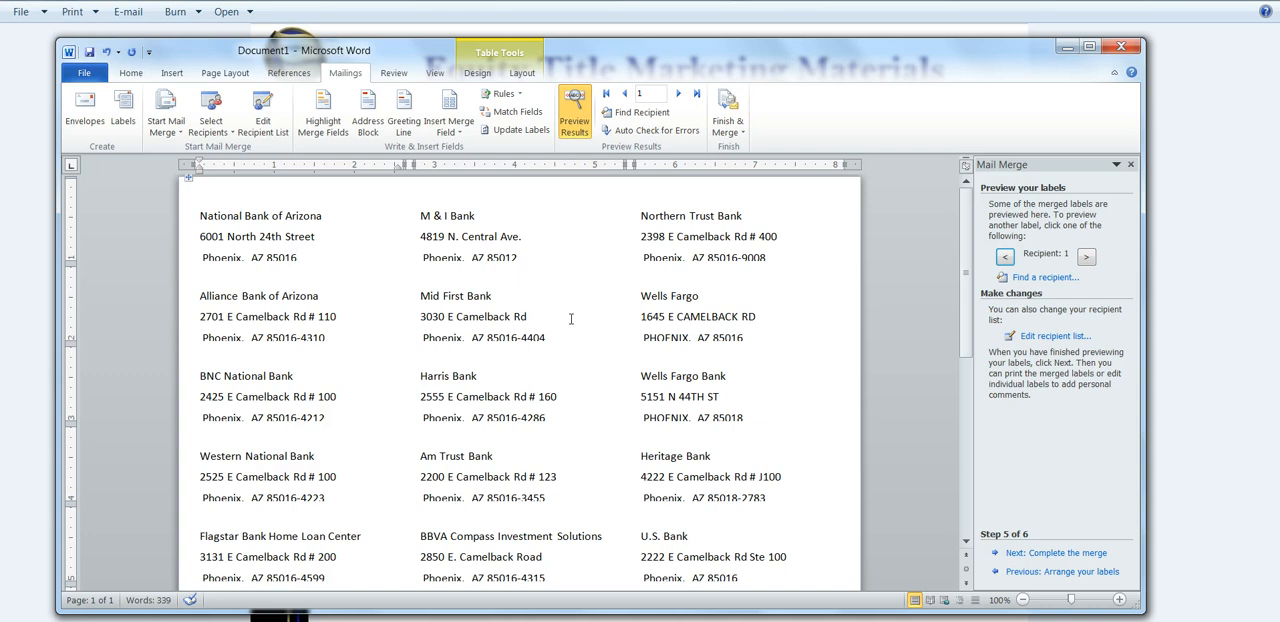
pyautogui.moveTo(1004, 510)
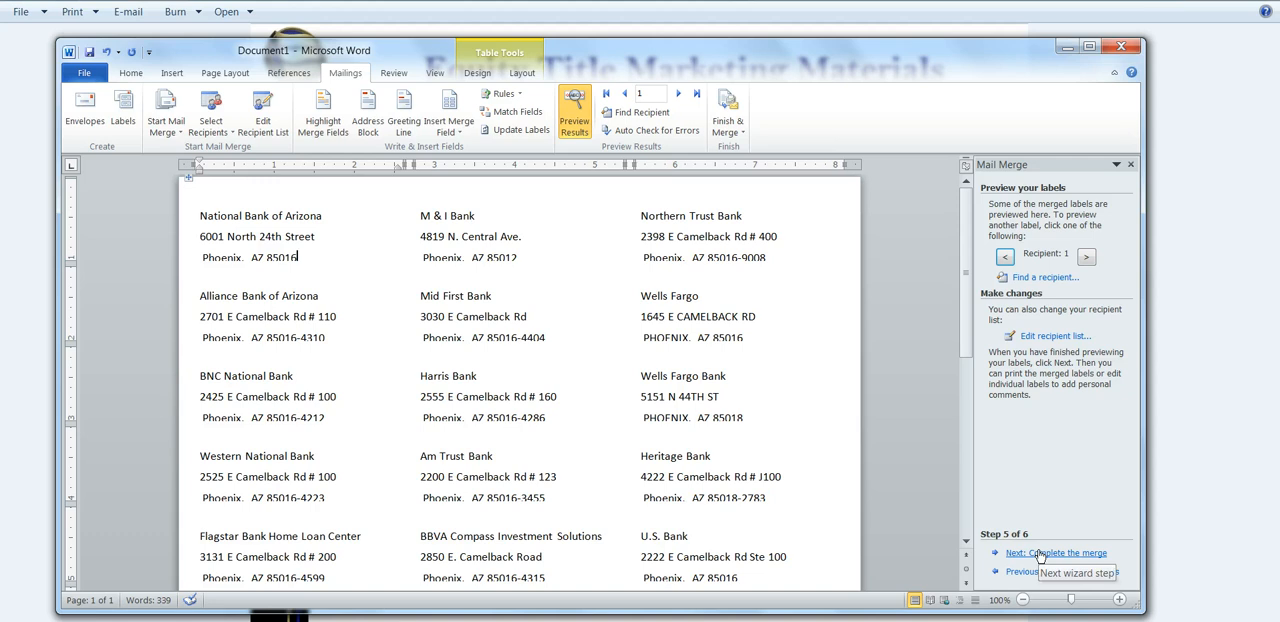
pyautogui.click(1056, 552)
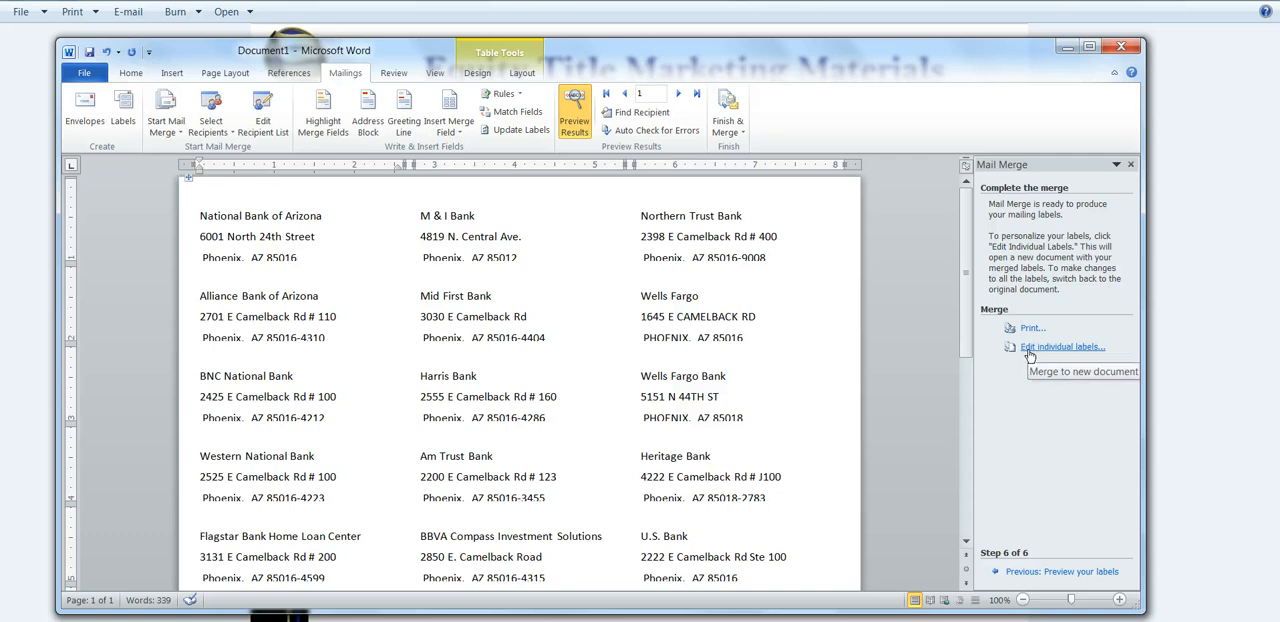
pyautogui.moveTo(114, 176)
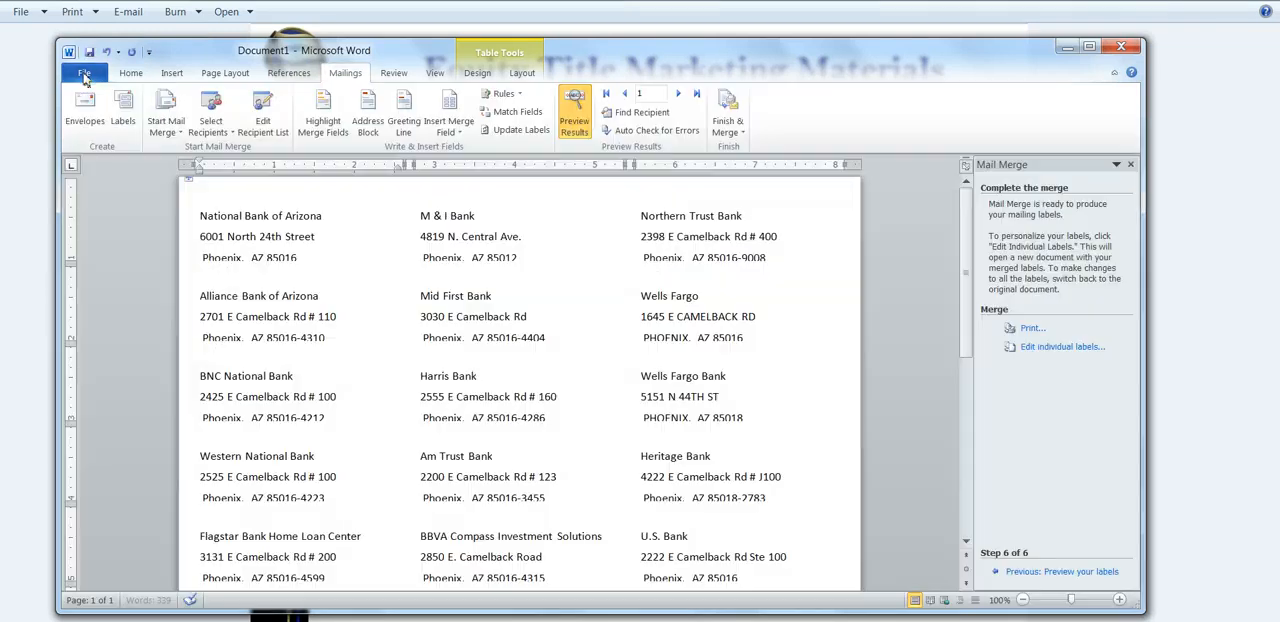
pyautogui.click(84, 72)
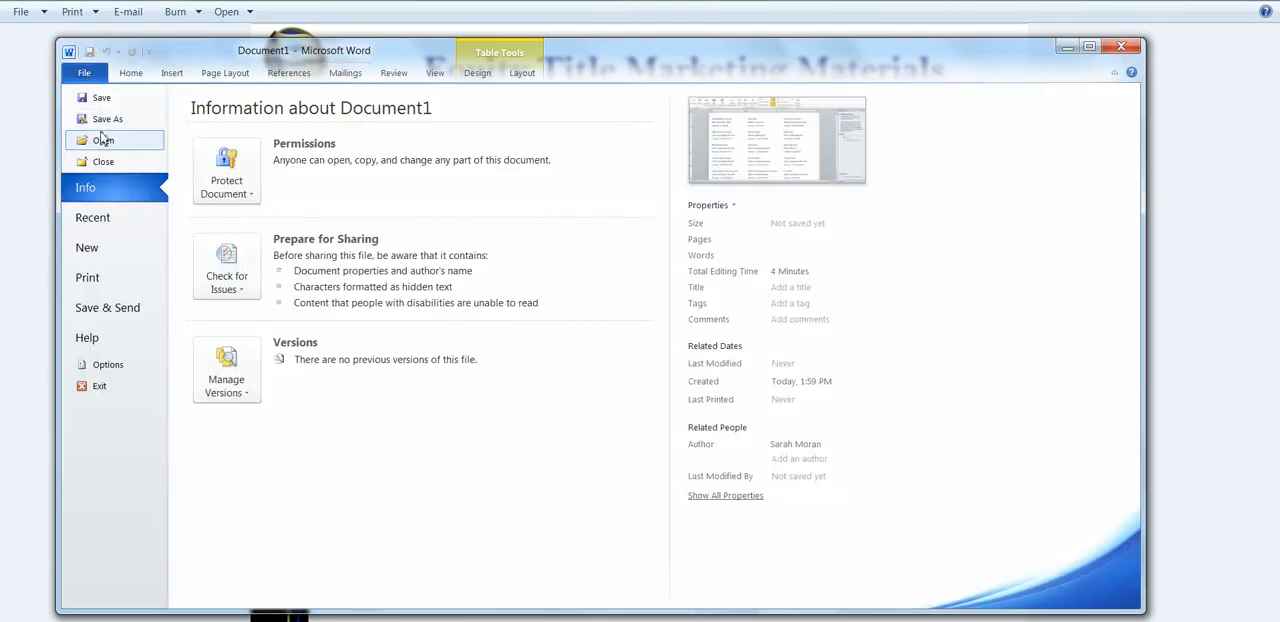